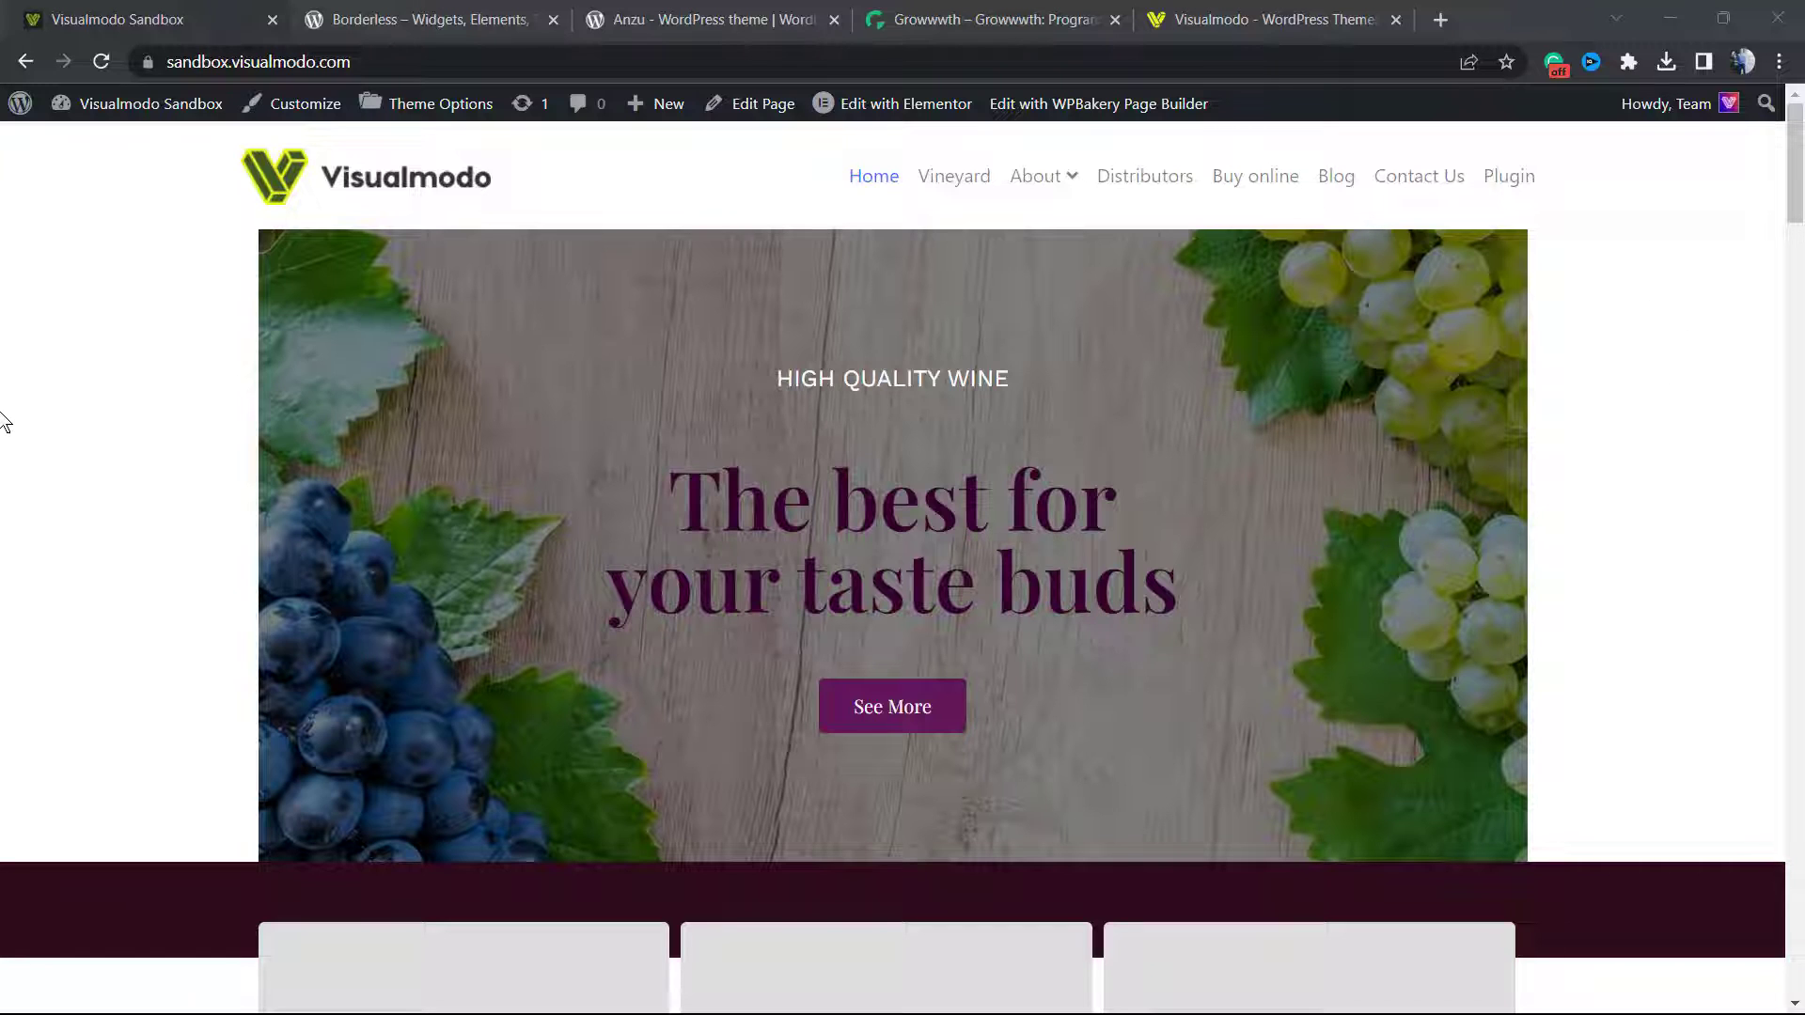
# Launch 'Edit with Elementor' for the wine home page from the admin bar.
pyautogui.scroll(-3)
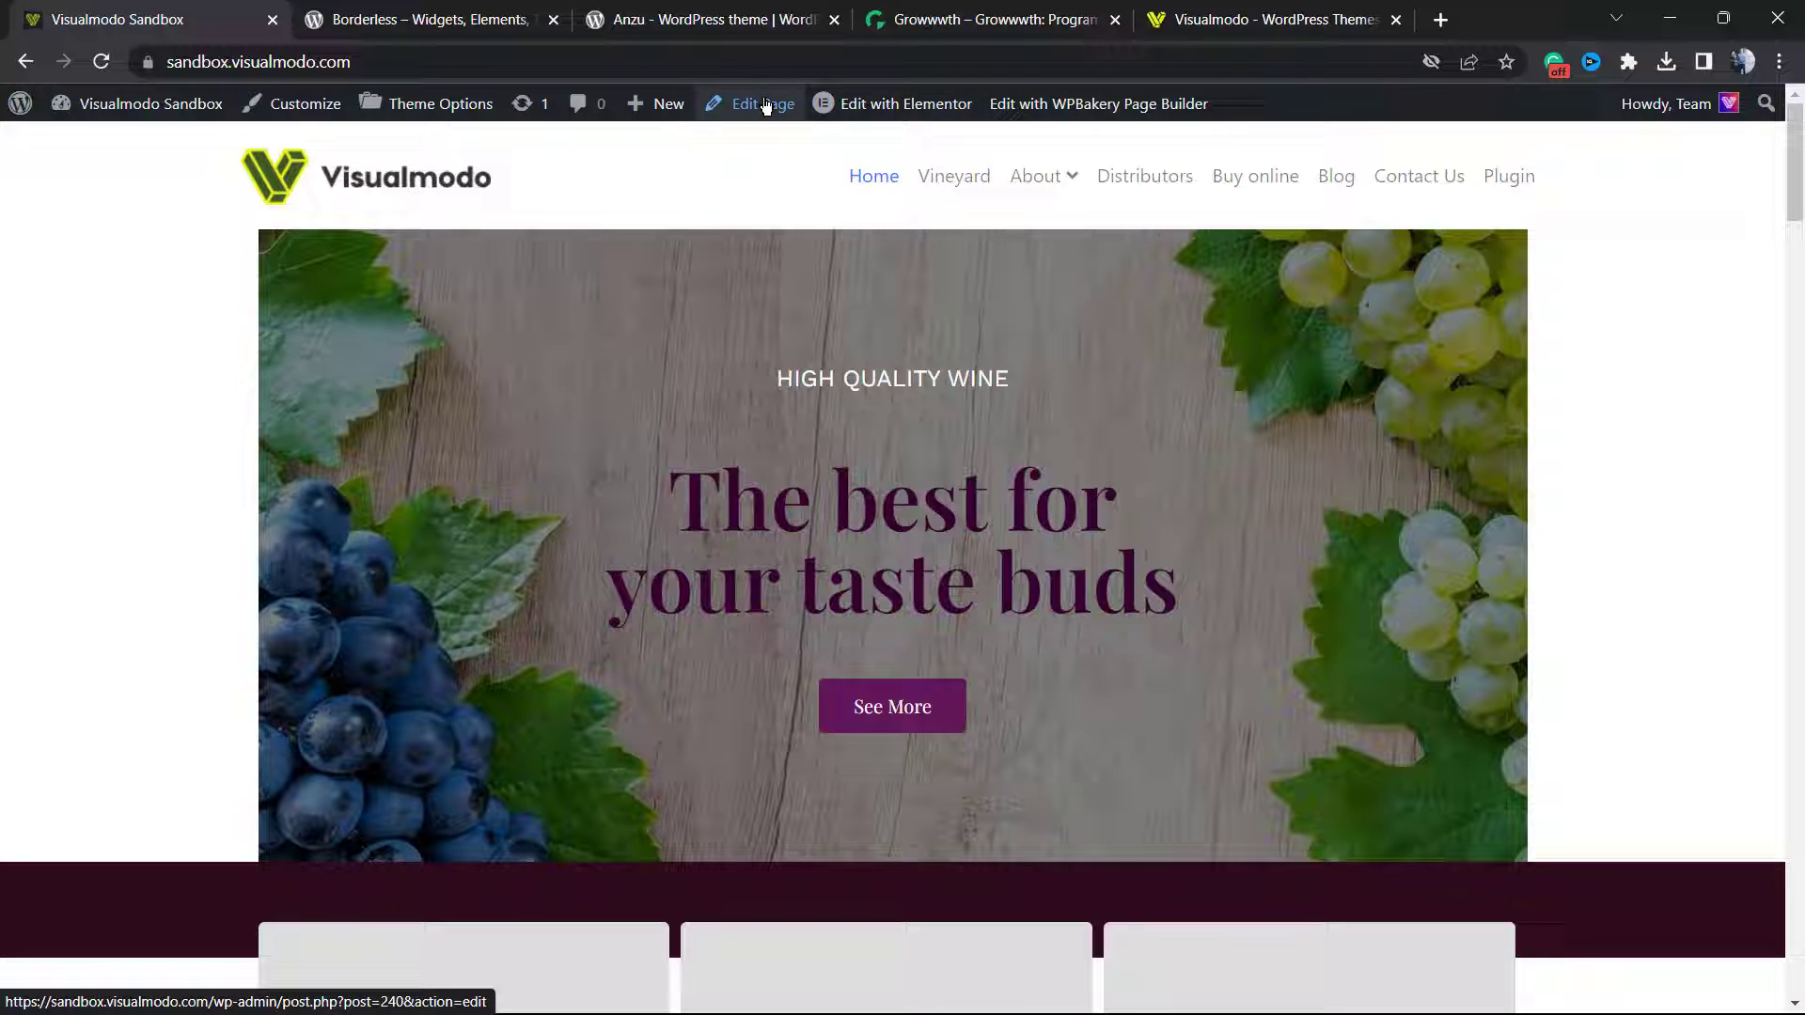
pyautogui.click(904, 104)
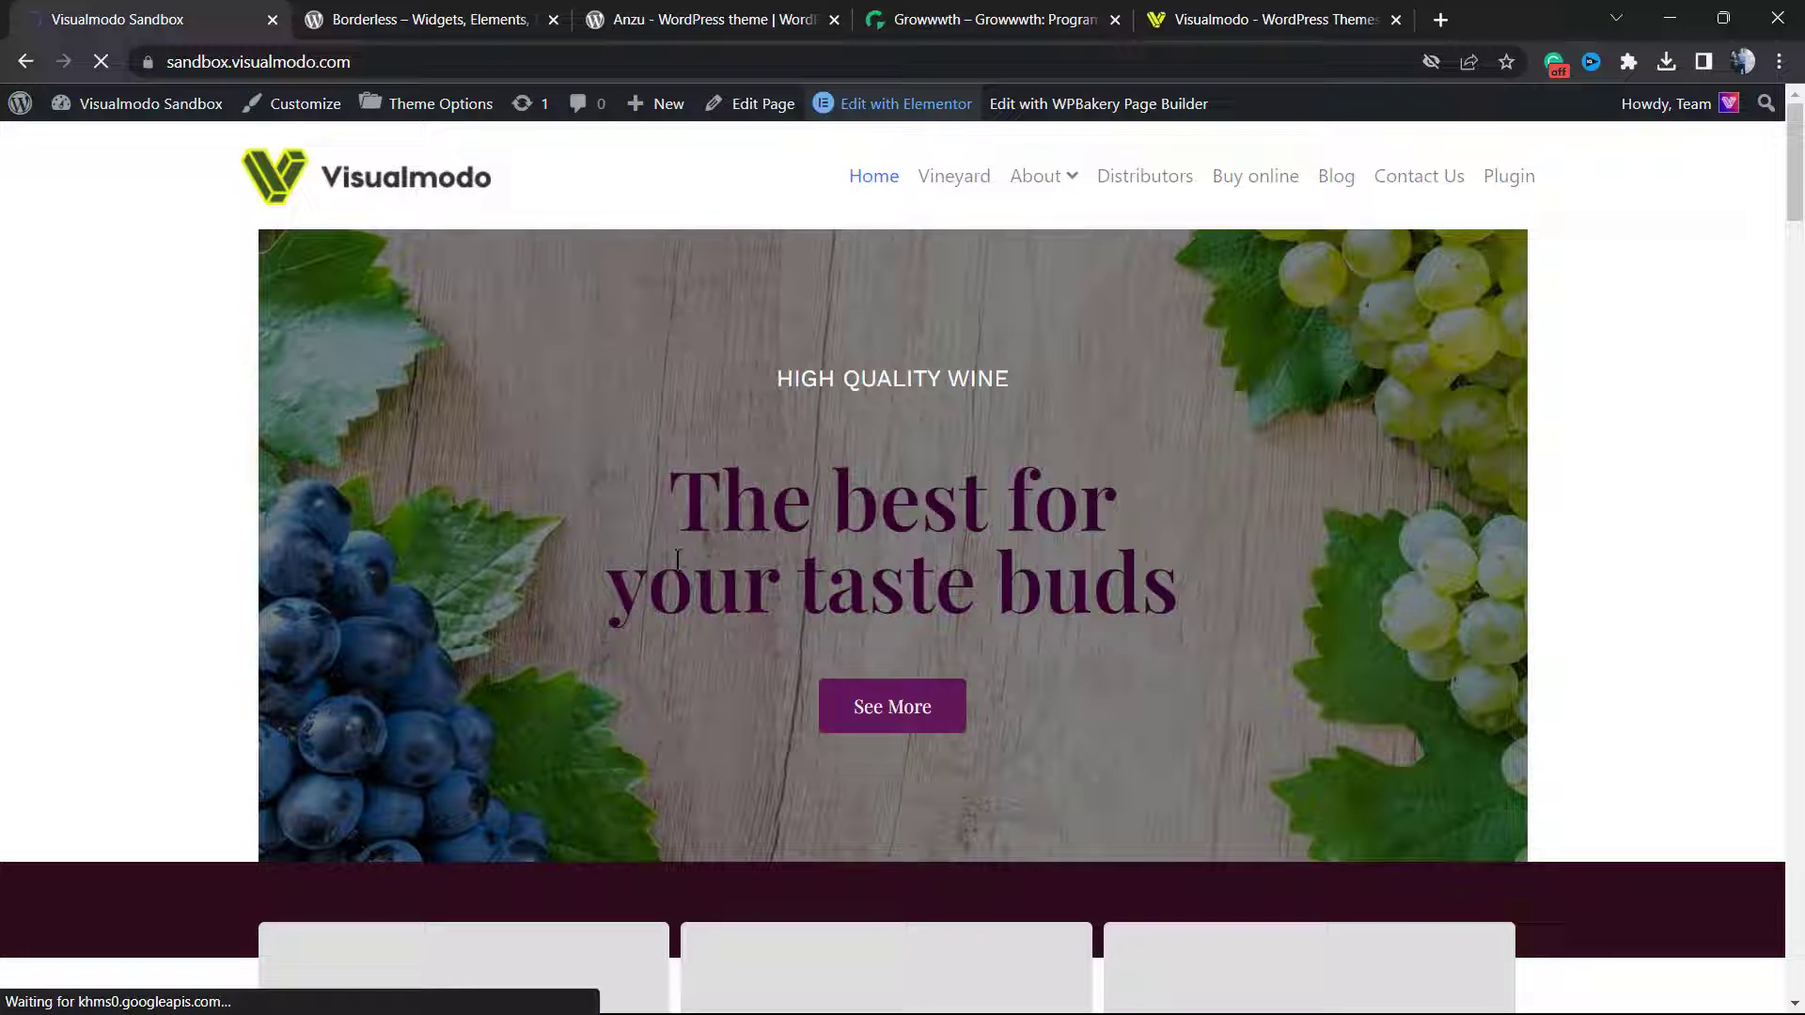
# Set the wine hero section's Stretch Section option to Yes.
pyautogui.click(904, 103)
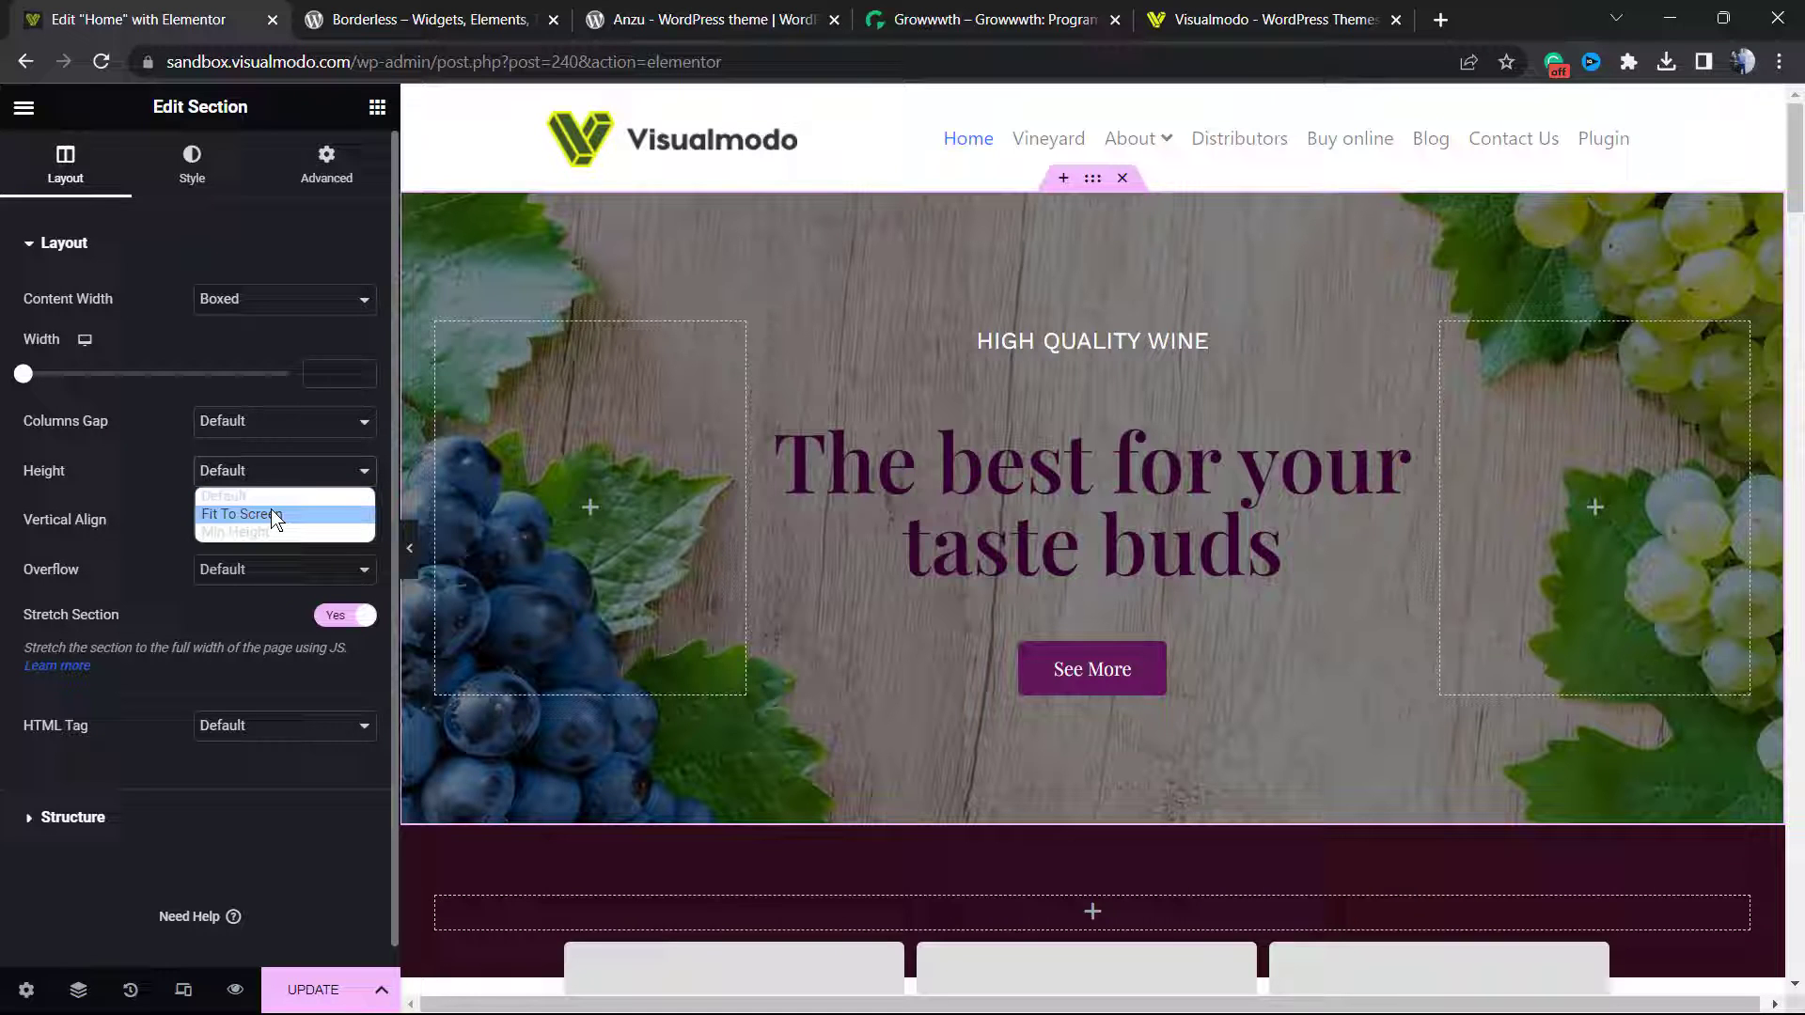
# Set the wine hero section's Height to Fit To Screen.
pyautogui.click(241, 513)
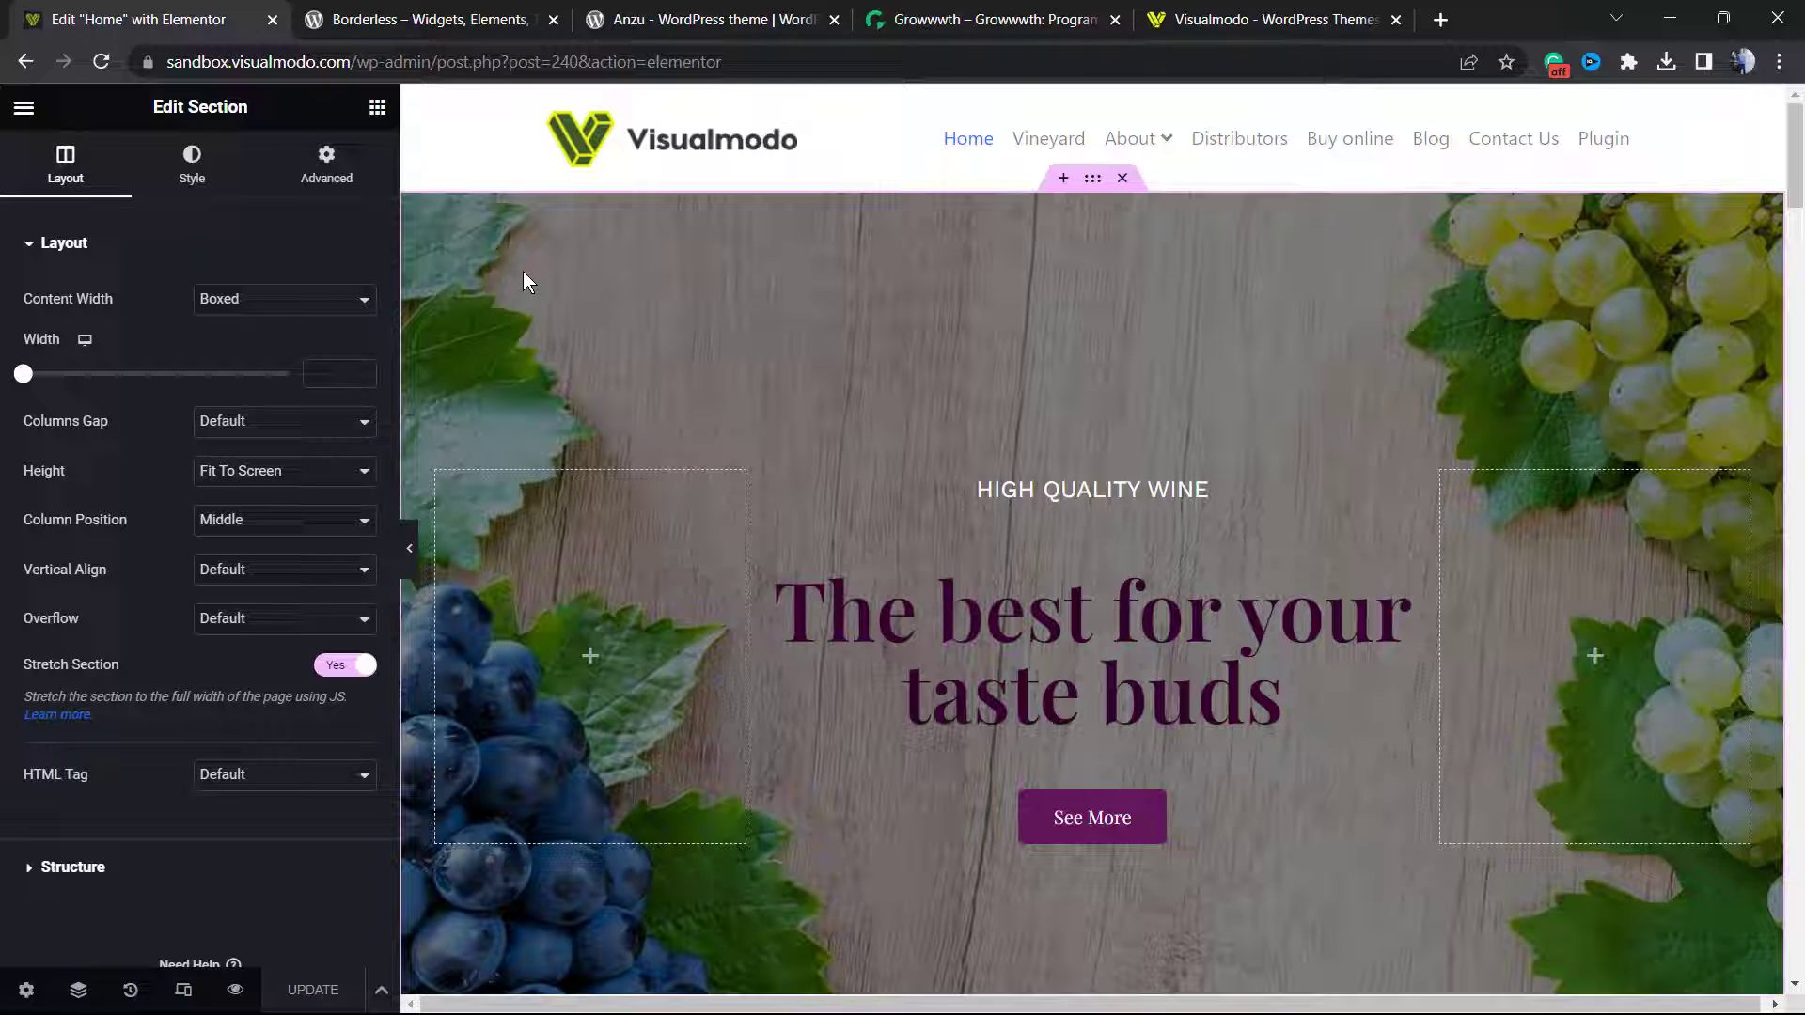
# Switch the browser to the Growwwth guest-posting website.
pyautogui.click(991, 19)
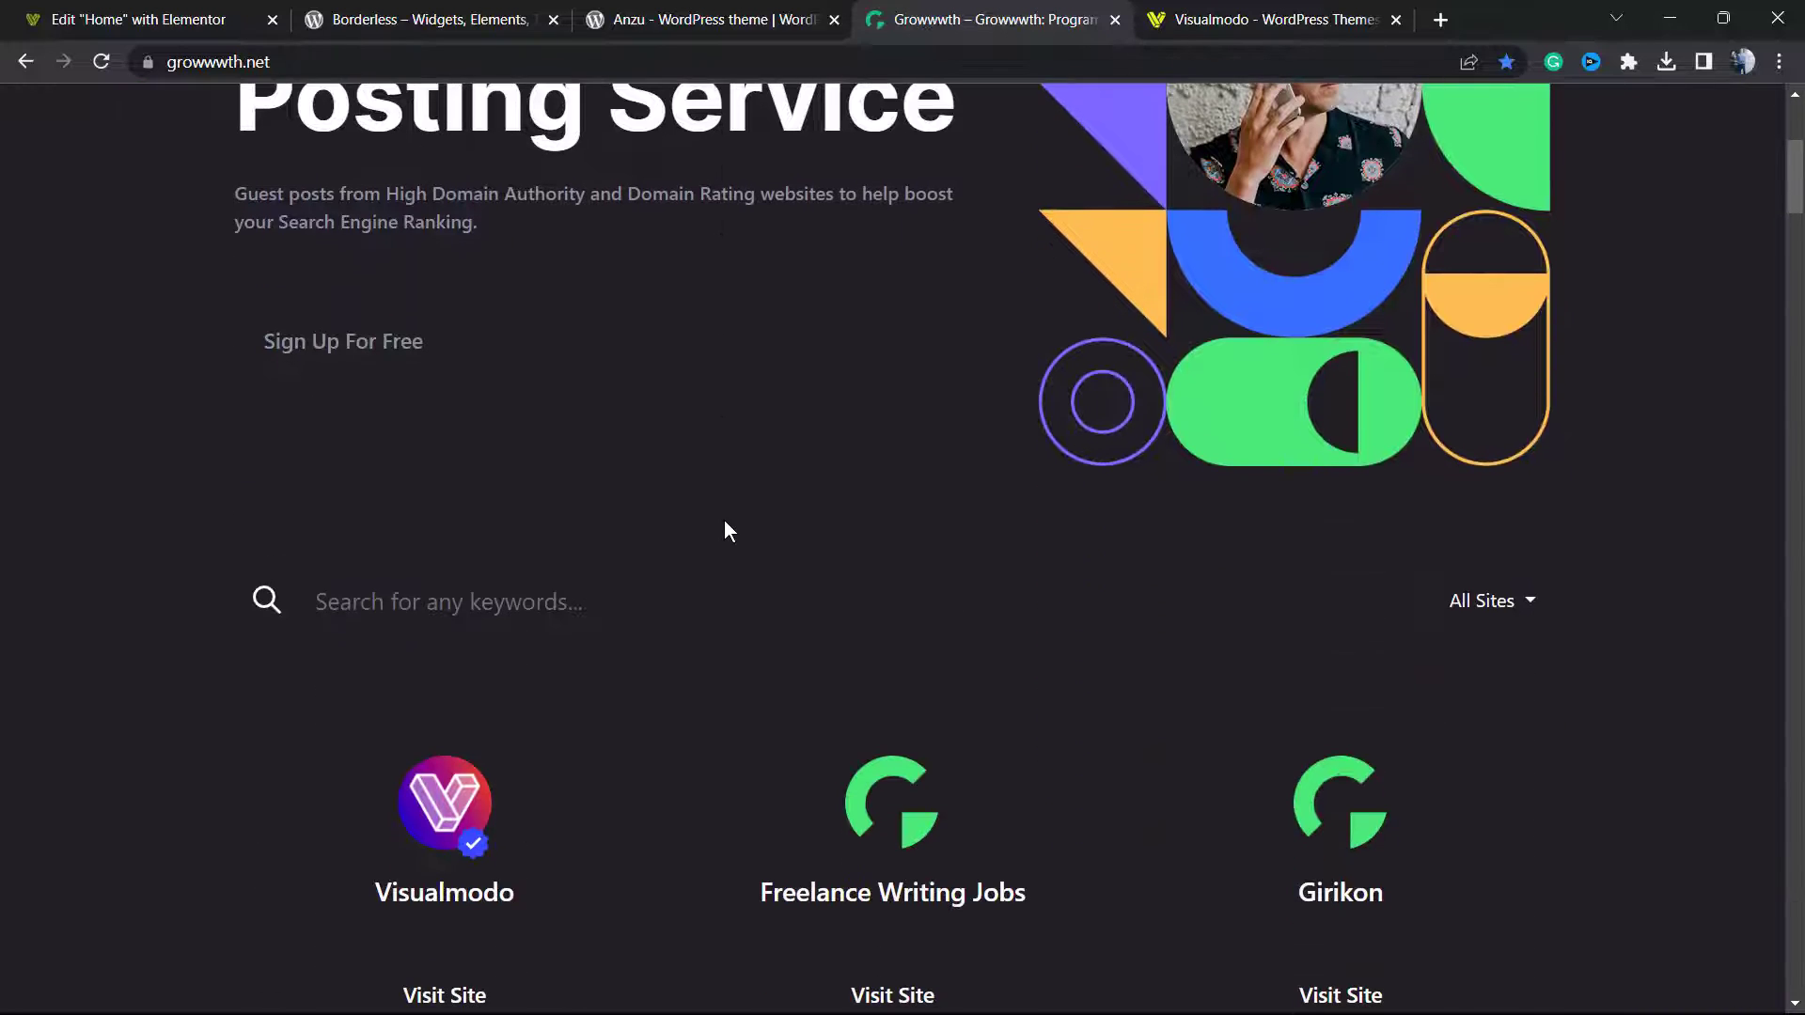
pyautogui.click(1273, 19)
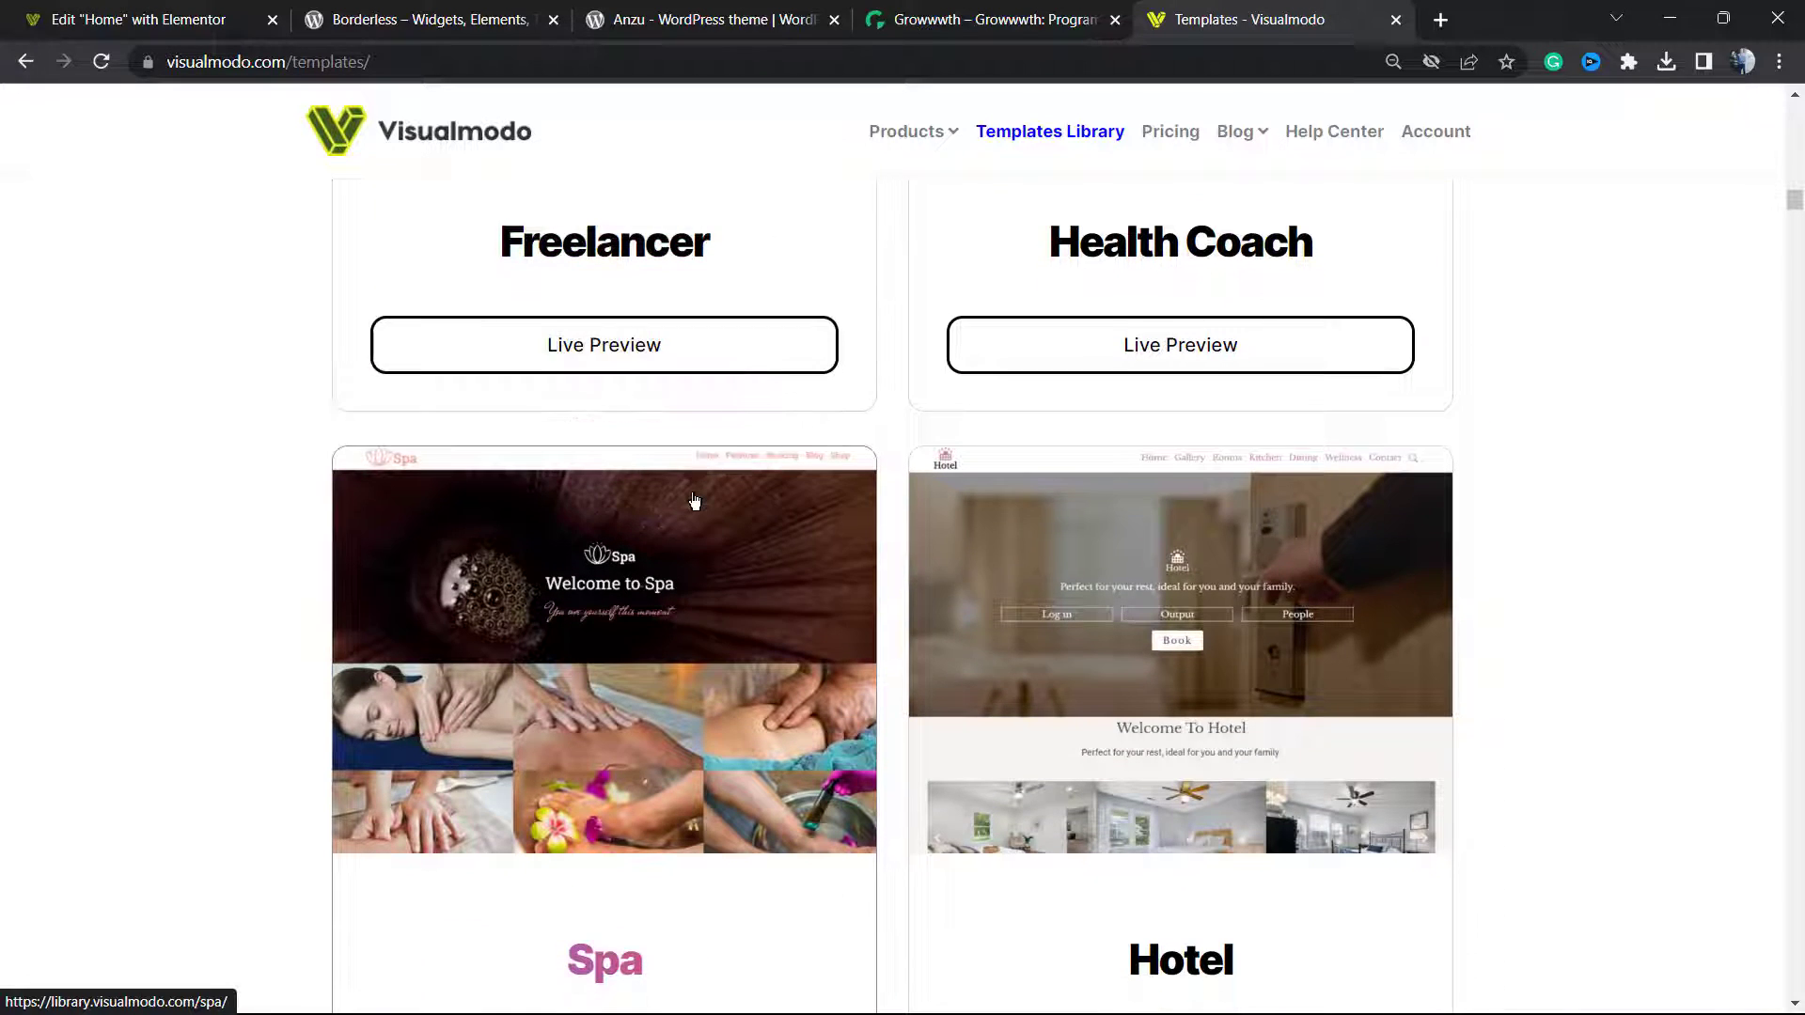
# Scroll the Templates Library down to the Software Company and Law 2 previews.
pyautogui.scroll(-3)
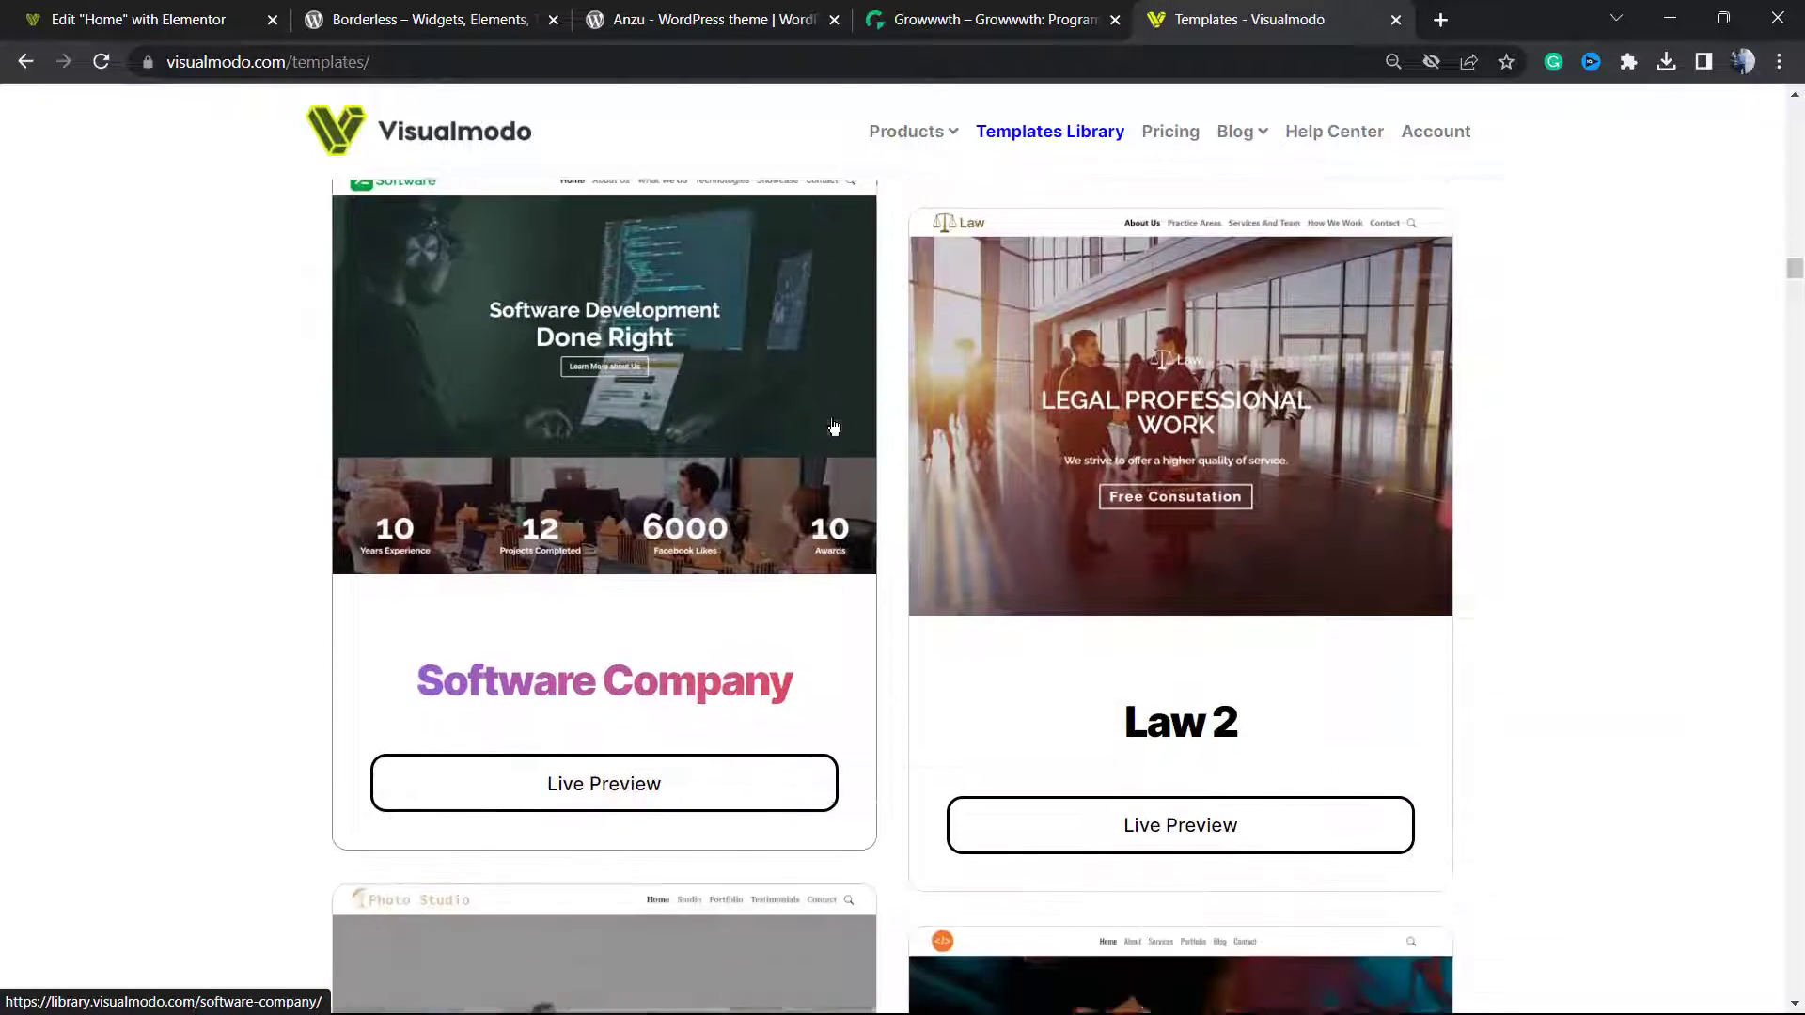